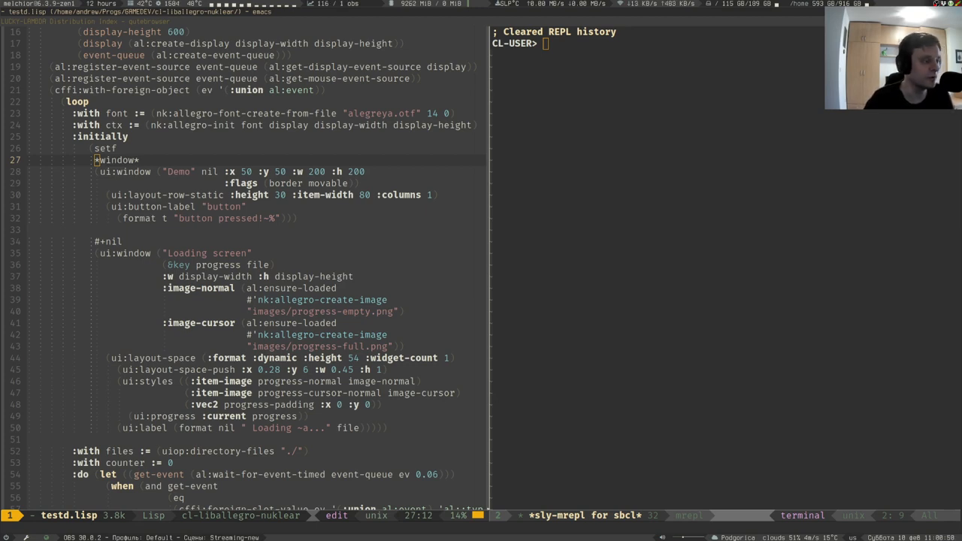
{"action": "mouse_move", "coordinate": [912, 370]}
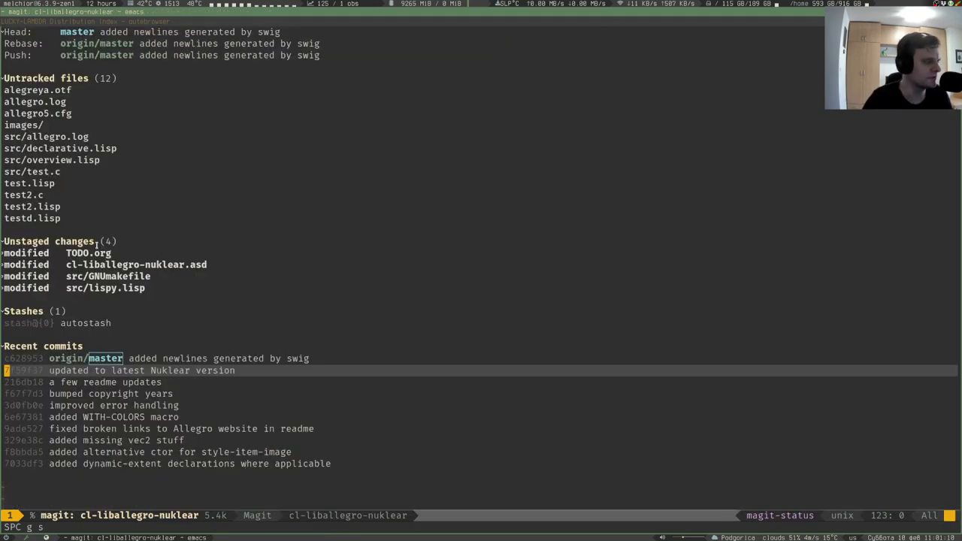
{"action": "mouse_move", "coordinate": [426, 190]}
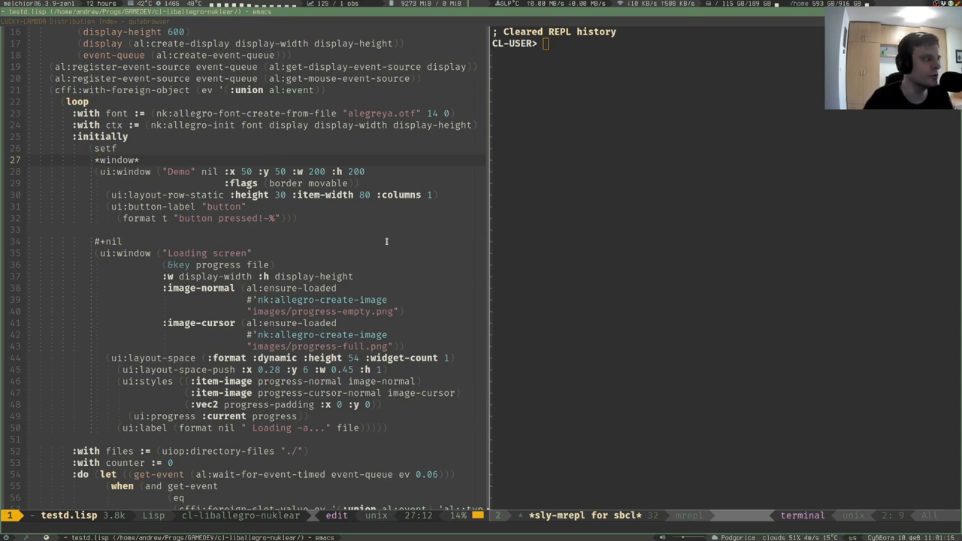
{"action": "mouse_move", "coordinate": [381, 236]}
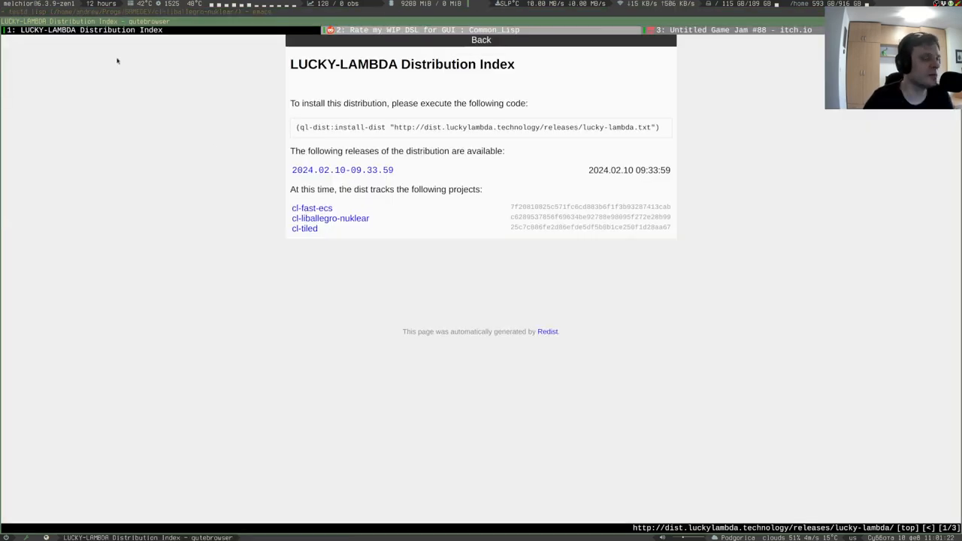
{"action": "mouse_move", "coordinate": [266, 341]}
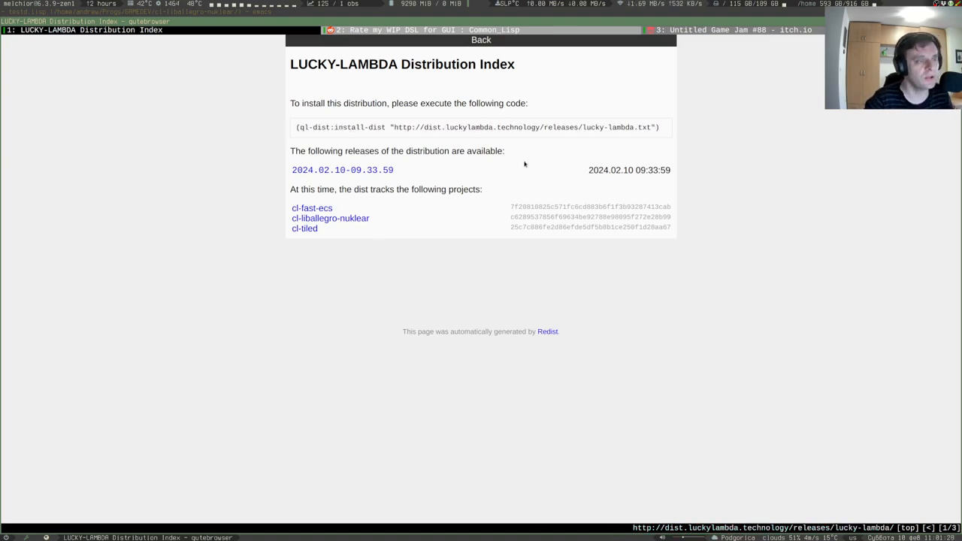
{"action": "mouse_move", "coordinate": [342, 246]}
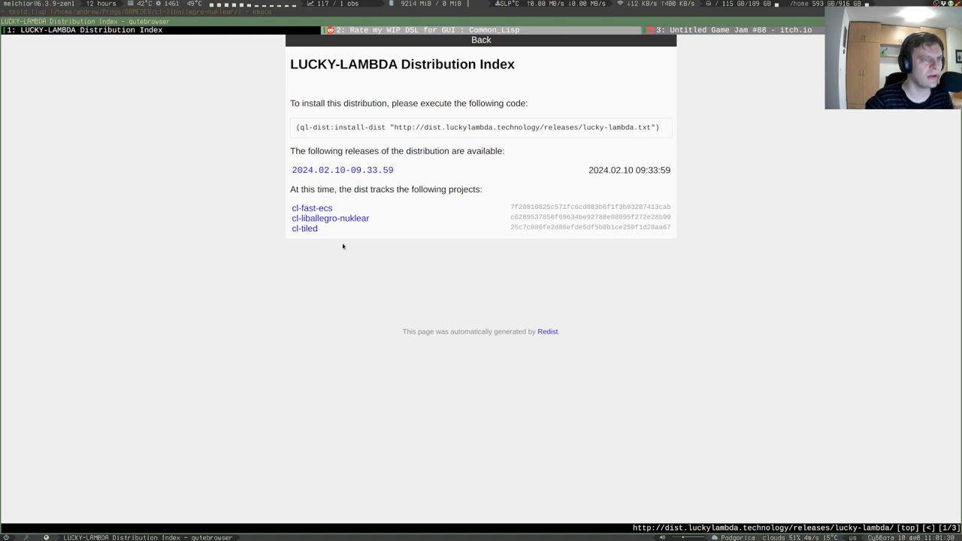
{"action": "mouse_move", "coordinate": [437, 365]}
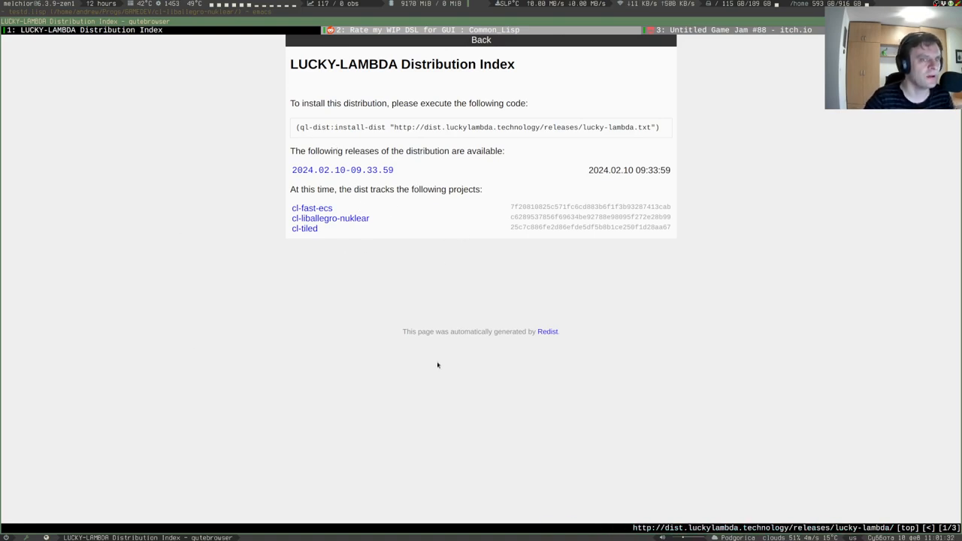
{"action": "mouse_move", "coordinate": [614, 250]}
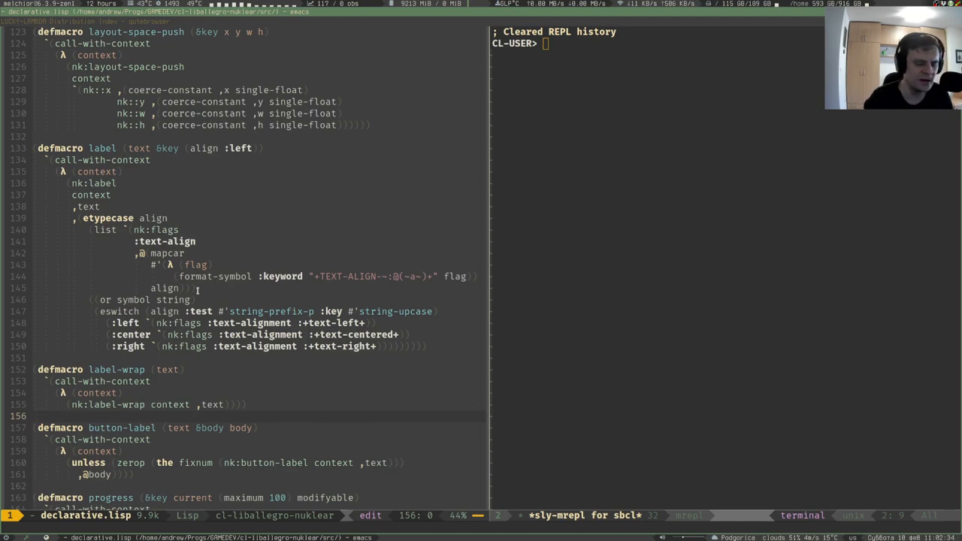
- Scroll declarative.lisp to the label, label-wrap, button-label and progress defmacros
{"action": "scroll", "scroll_direction": "up", "scroll_amount": 3}
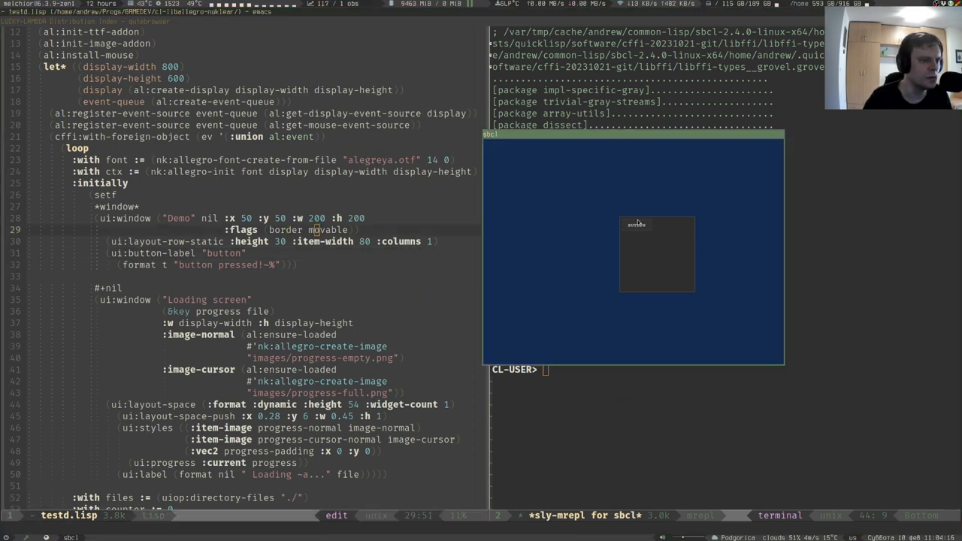
{"action": "mouse_move", "coordinate": [673, 220]}
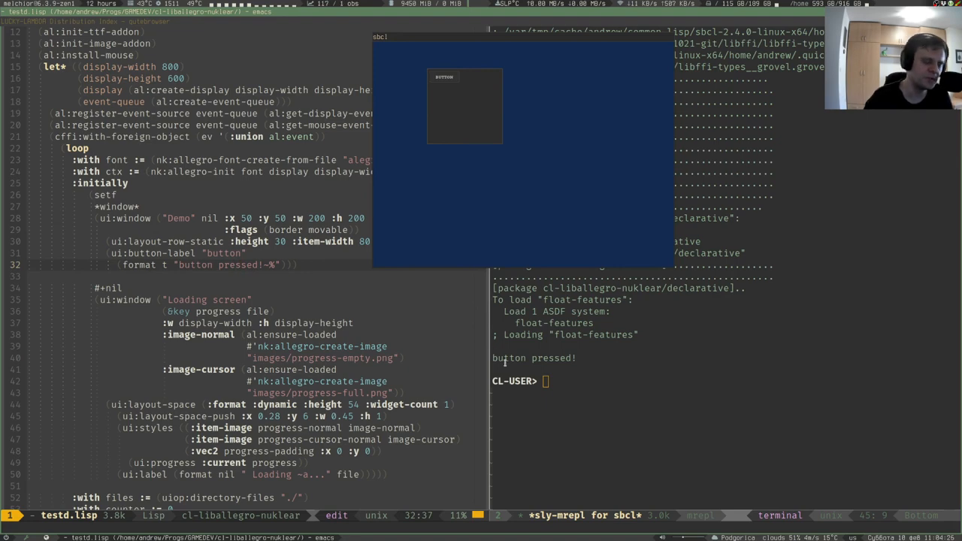
- Press the running demo window's button so the REPL prints 'button pressed!'
{"action": "left_click", "coordinate": [444, 76]}
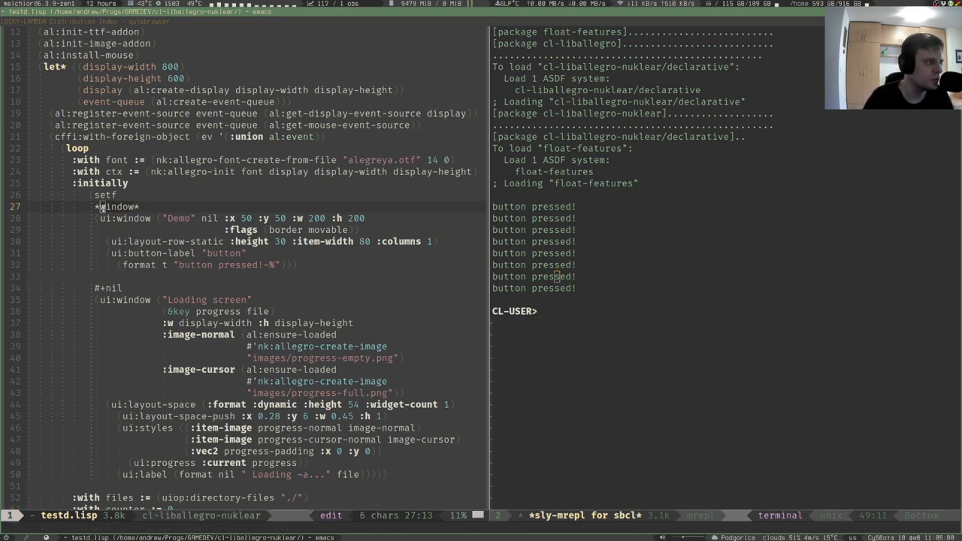
{"action": "scroll", "scroll_direction": "down", "scroll_amount": 3}
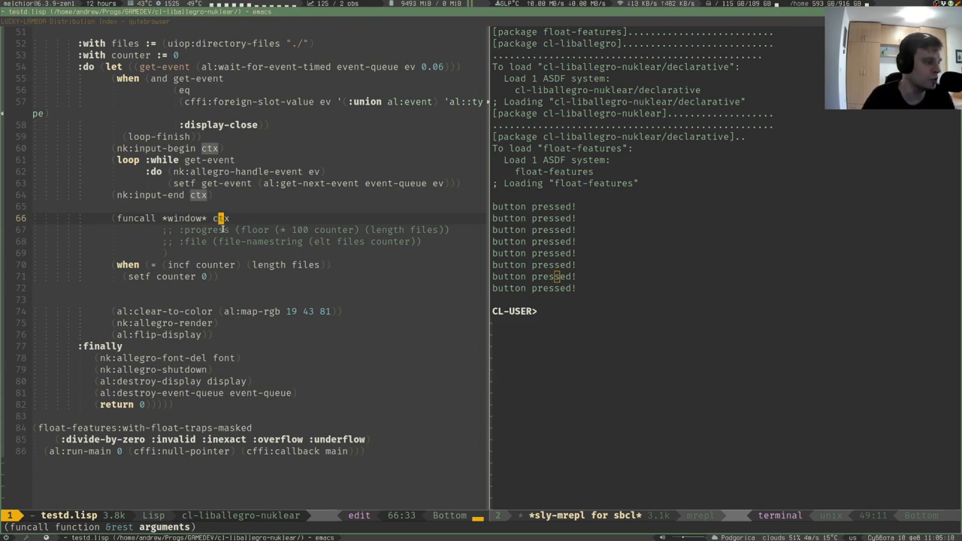
{"action": "scroll", "scroll_direction": "up", "scroll_amount": 3}
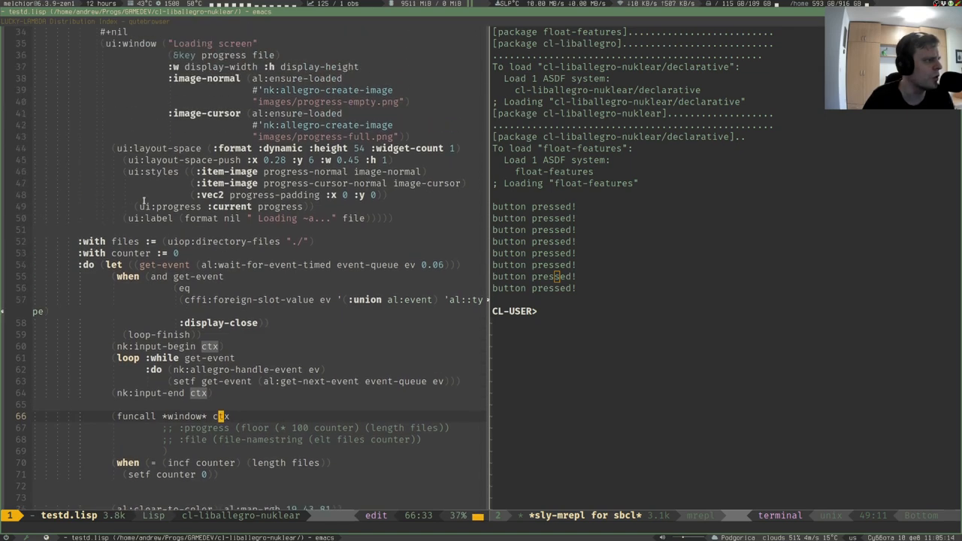
{"action": "scroll", "scroll_direction": "up", "scroll_amount": 3}
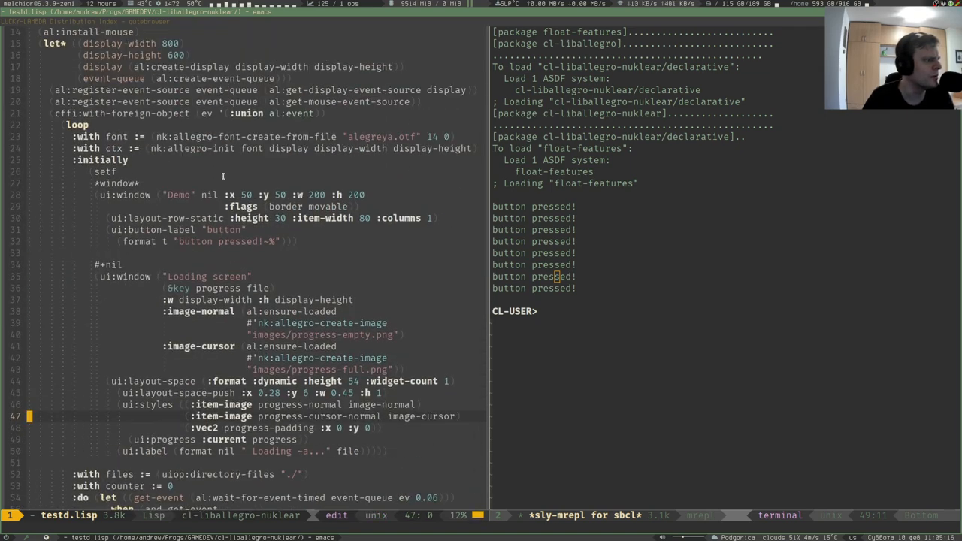
{"action": "left_click", "coordinate": [198, 148]}
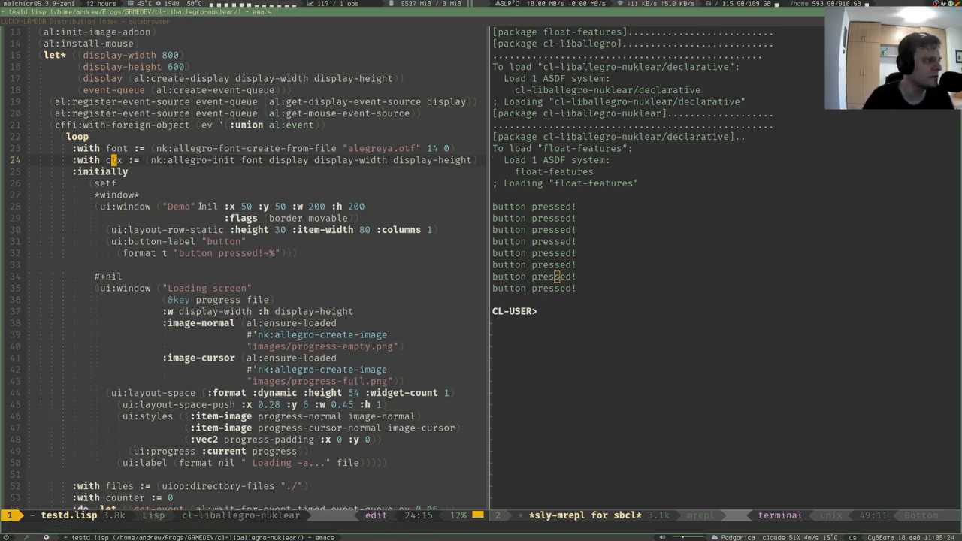
{"action": "scroll", "scroll_direction": "down", "scroll_amount": 3}
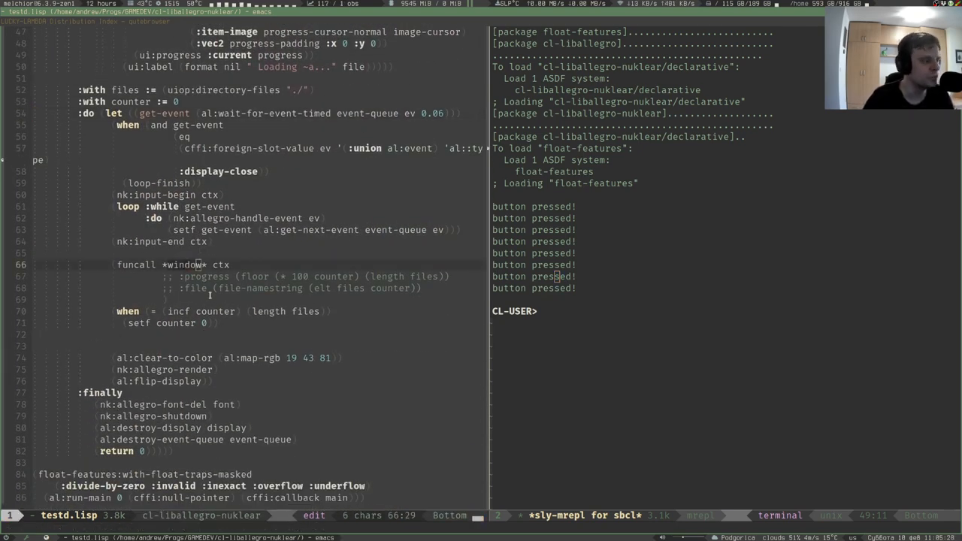
{"action": "scroll", "scroll_direction": "up", "scroll_amount": 3}
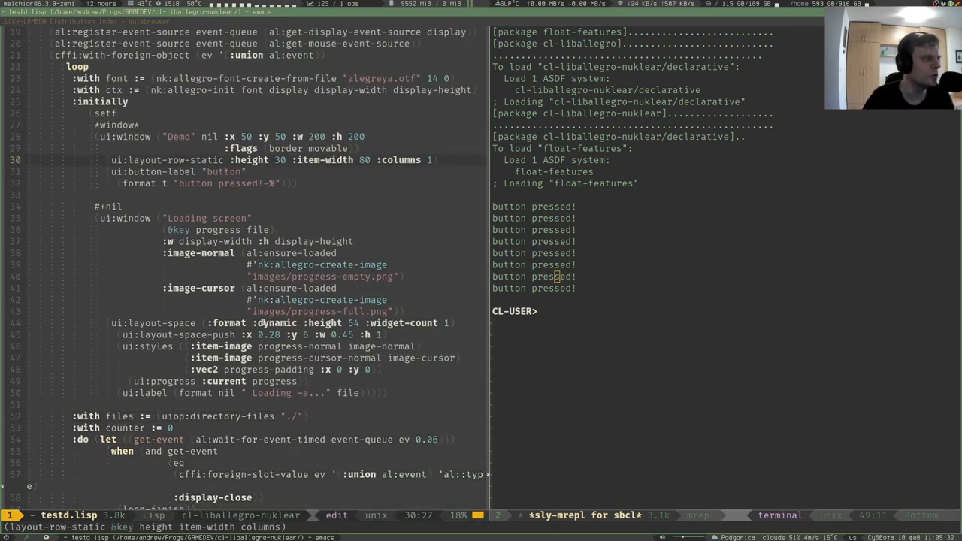
{"action": "scroll", "scroll_direction": "down", "scroll_amount": 3}
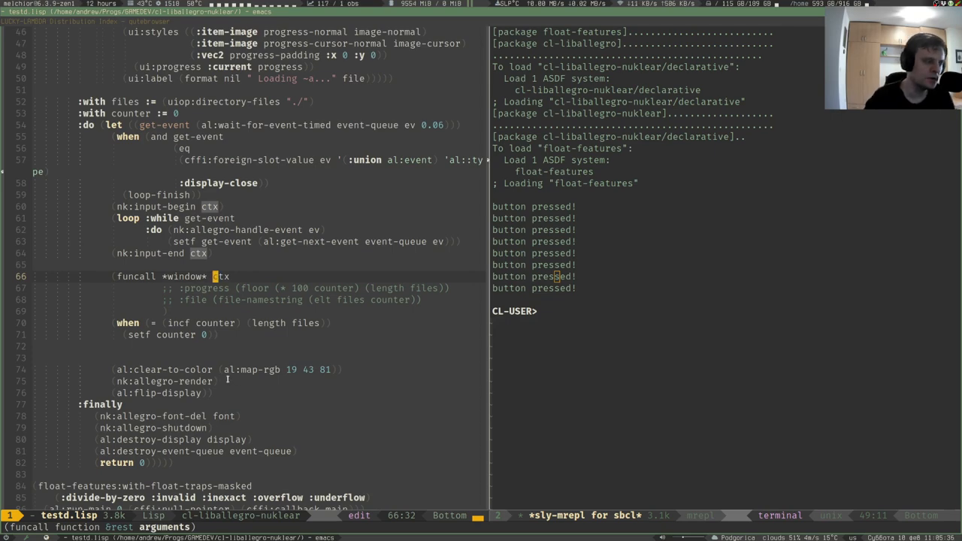
{"action": "scroll", "scroll_direction": "up", "scroll_amount": 3}
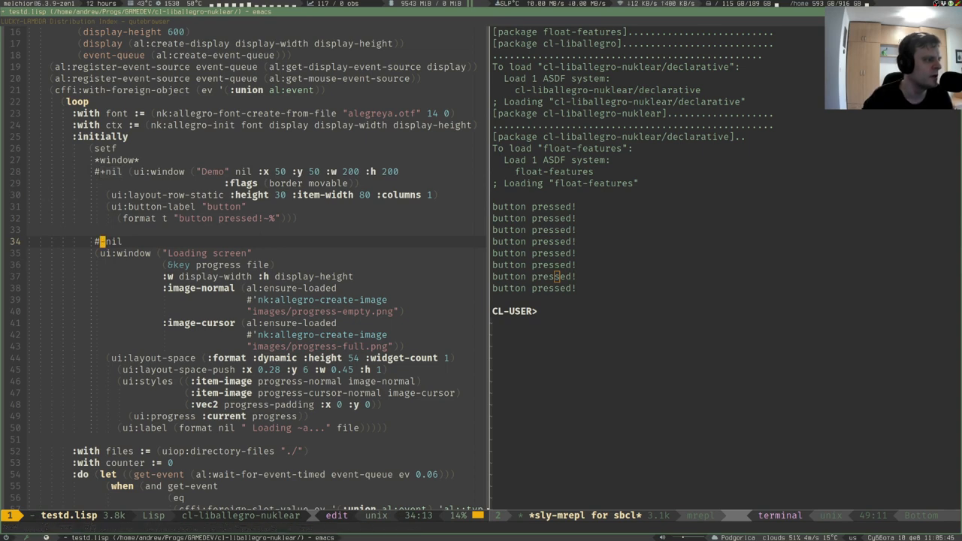
- Scroll testd.lisp to the Demo and Loading screen ui:window forms
{"action": "scroll", "scroll_direction": "down", "scroll_amount": 3}
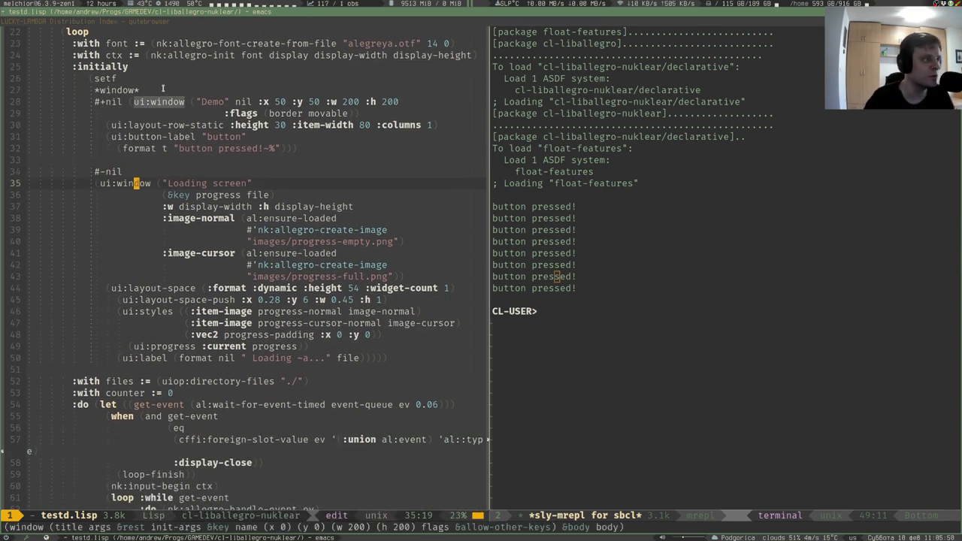
{"action": "scroll", "scroll_direction": "up", "scroll_amount": 3}
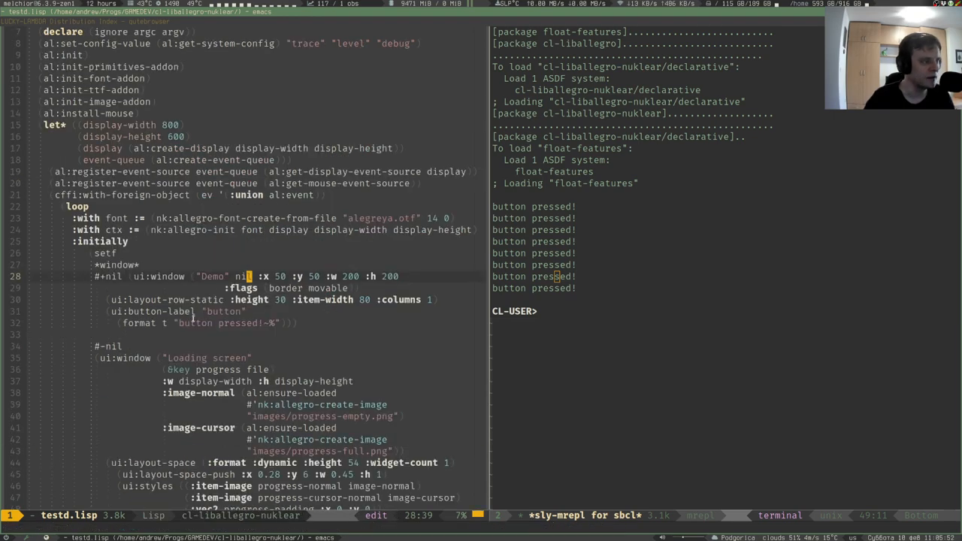
{"action": "scroll", "scroll_direction": "down", "scroll_amount": 3}
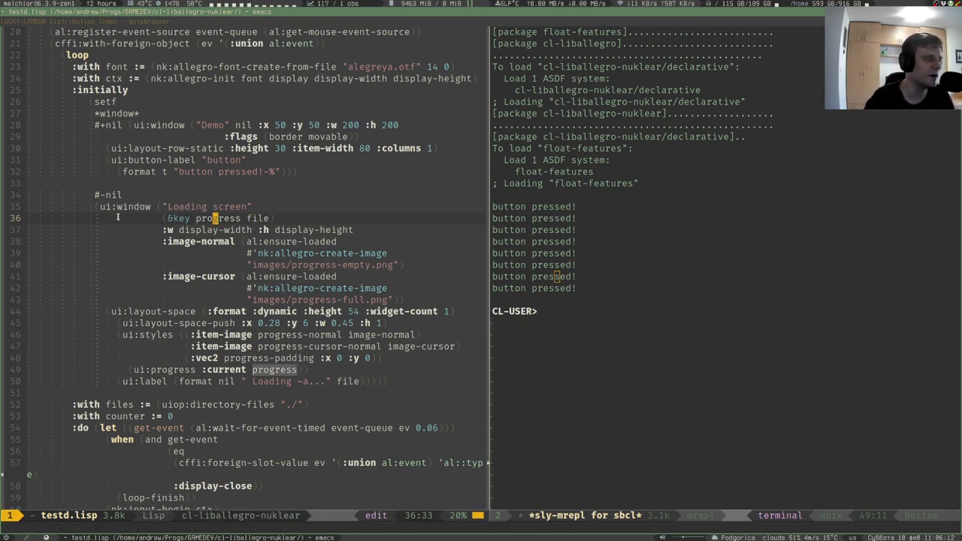
{"action": "mouse_move", "coordinate": [134, 206]}
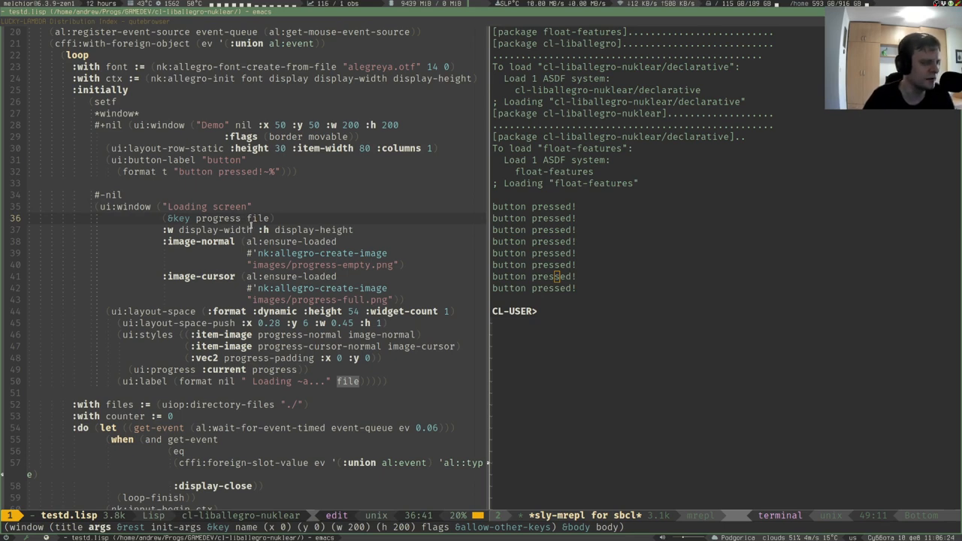
{"action": "key", "text": "Left"}
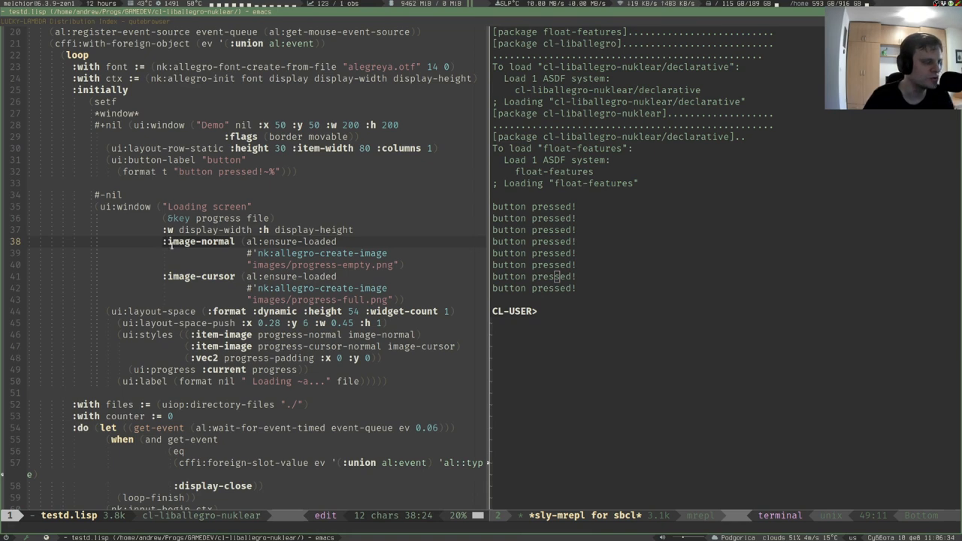
{"action": "scroll", "scroll_direction": "up", "scroll_amount": 3}
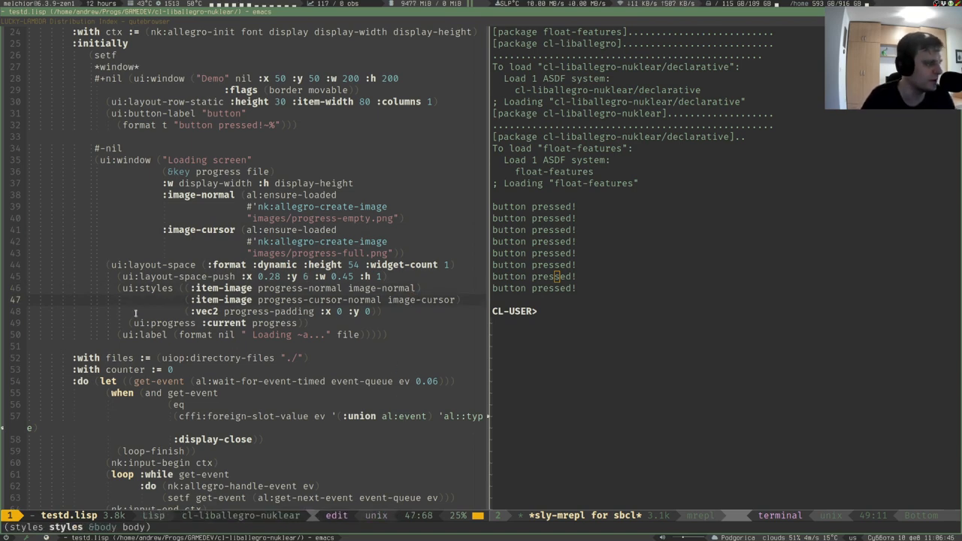
{"action": "scroll", "scroll_direction": "down", "scroll_amount": 3}
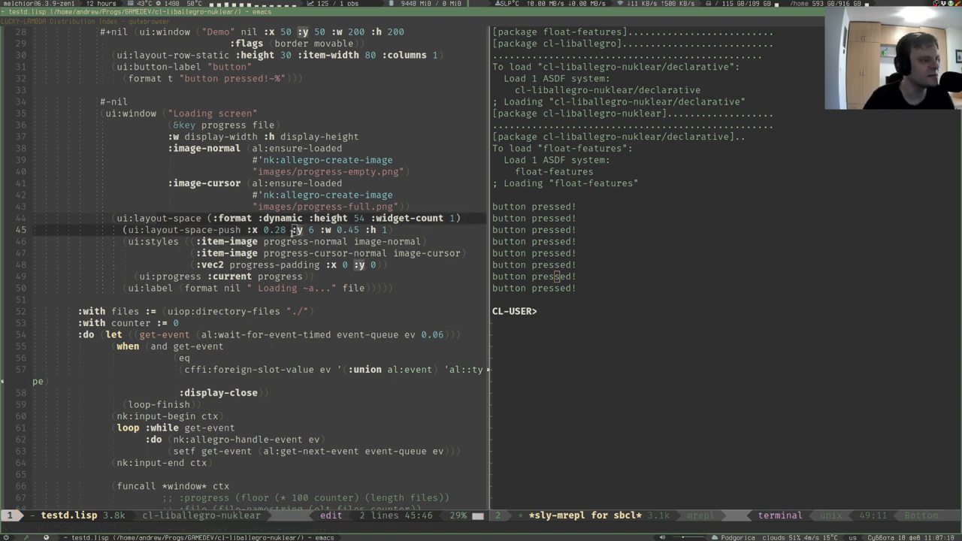
{"action": "scroll", "scroll_direction": "down", "scroll_amount": 3}
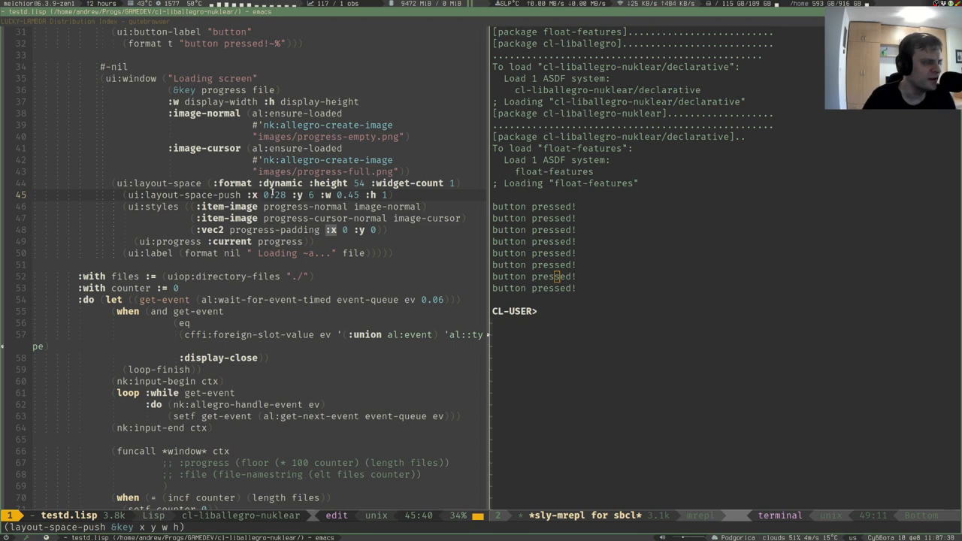
{"action": "scroll", "scroll_direction": "down", "scroll_amount": 3}
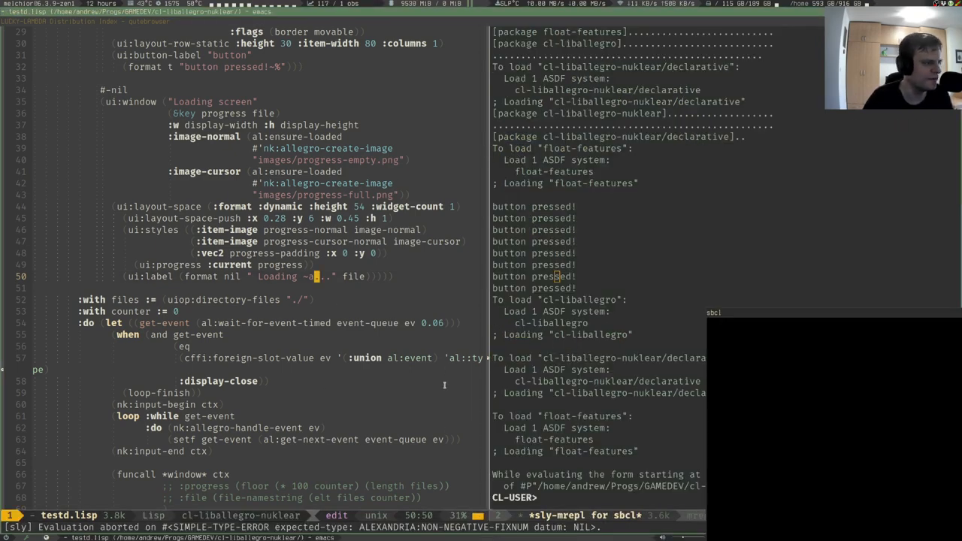
- Scroll testd.lisp to the *window* funcall with the :progress and :file arguments
{"action": "scroll", "scroll_direction": "down", "scroll_amount": 3}
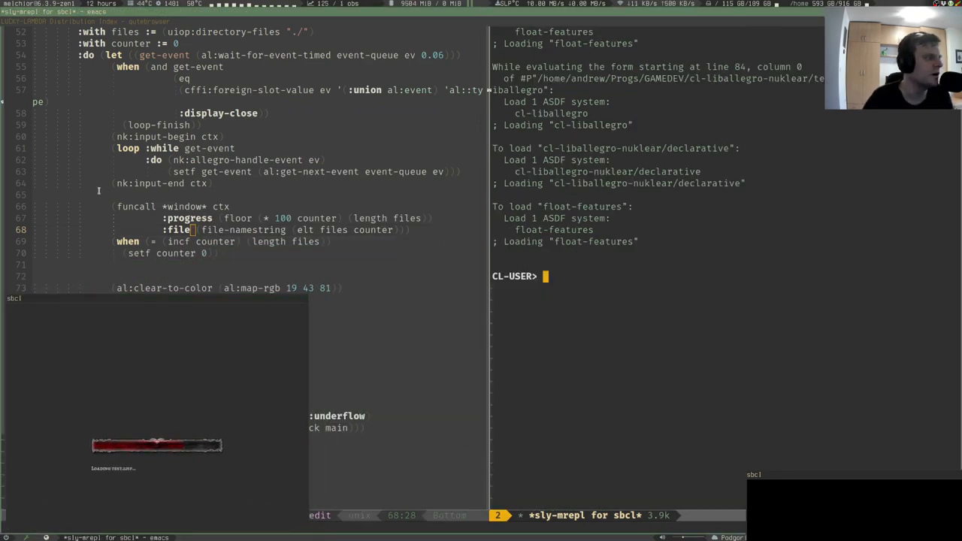
- Enter (disassemble *window*) in the SLY REPL to disassemble the Loading screen lambda
{"action": "scroll", "scroll_direction": "up", "scroll_amount": 3}
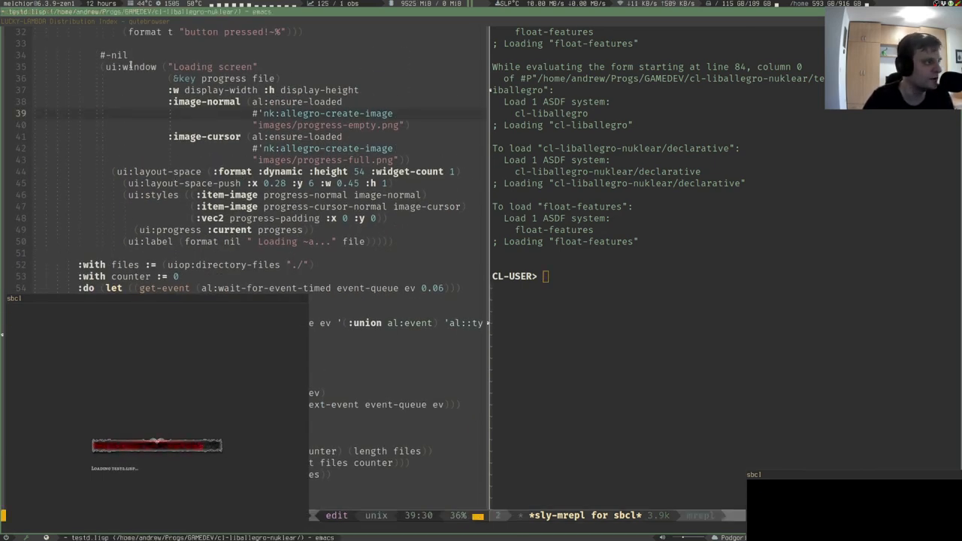
{"action": "type", "text": "(di"}
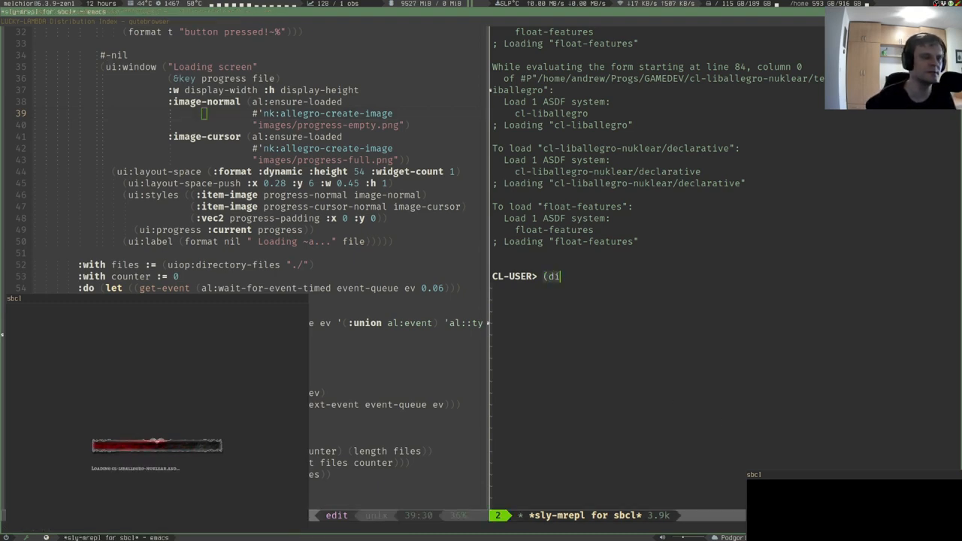
{"action": "type", "text": "sassemble *w"}
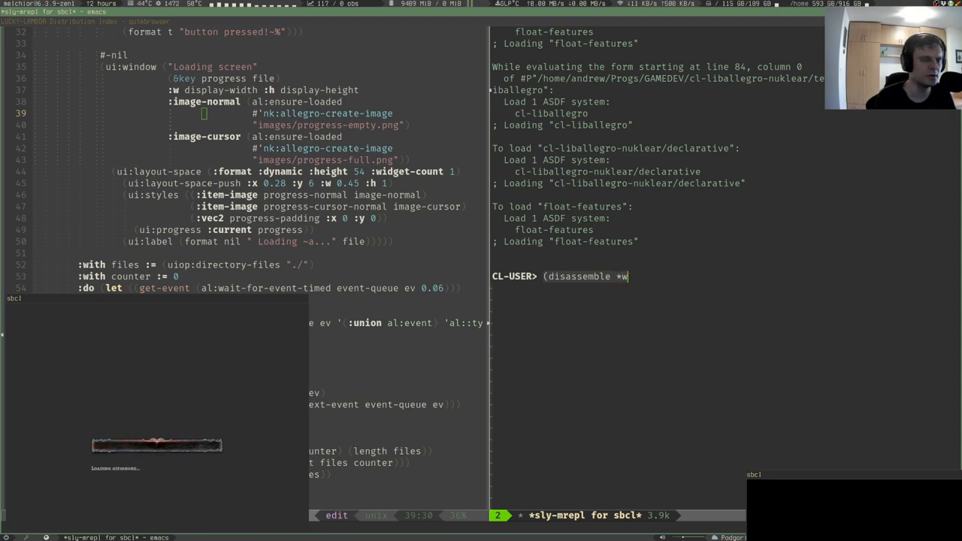
{"action": "type", "text": "indow*)"}
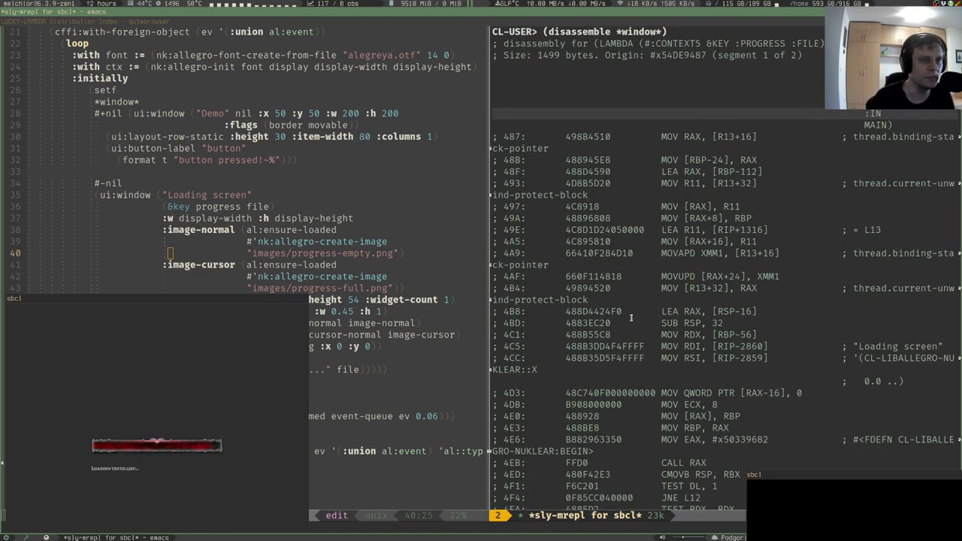
{"action": "scroll", "scroll_direction": "down", "scroll_amount": 3}
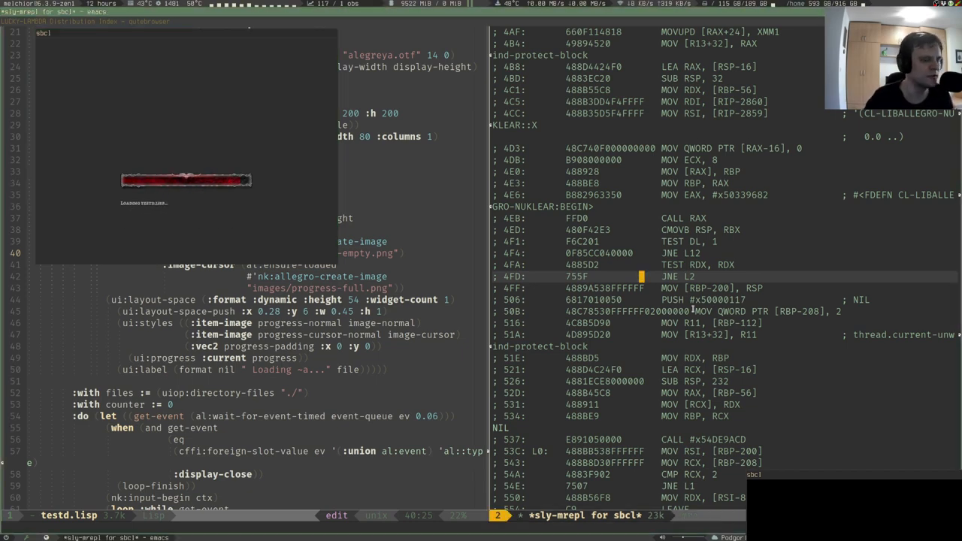
{"action": "scroll", "scroll_direction": "down", "scroll_amount": 3}
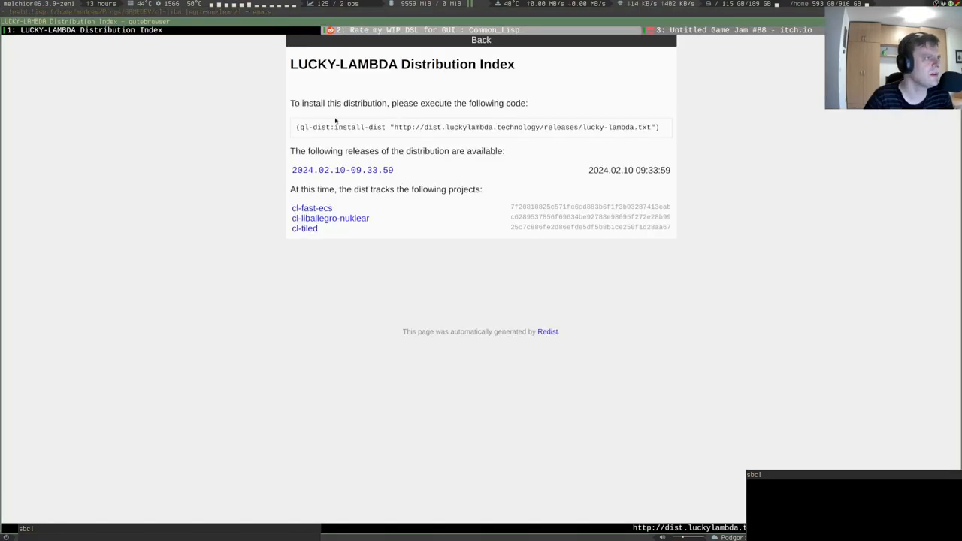
- Switch qutebrowser tabs to the Reddit 'Rate my WIP DSL for GUI' post
{"action": "left_click", "coordinate": [421, 29]}
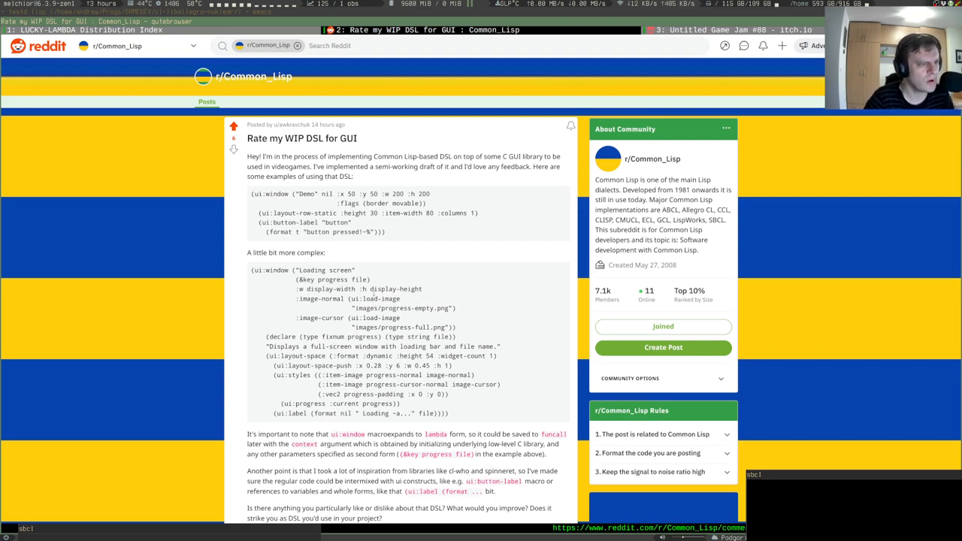
{"action": "mouse_move", "coordinate": [368, 254]}
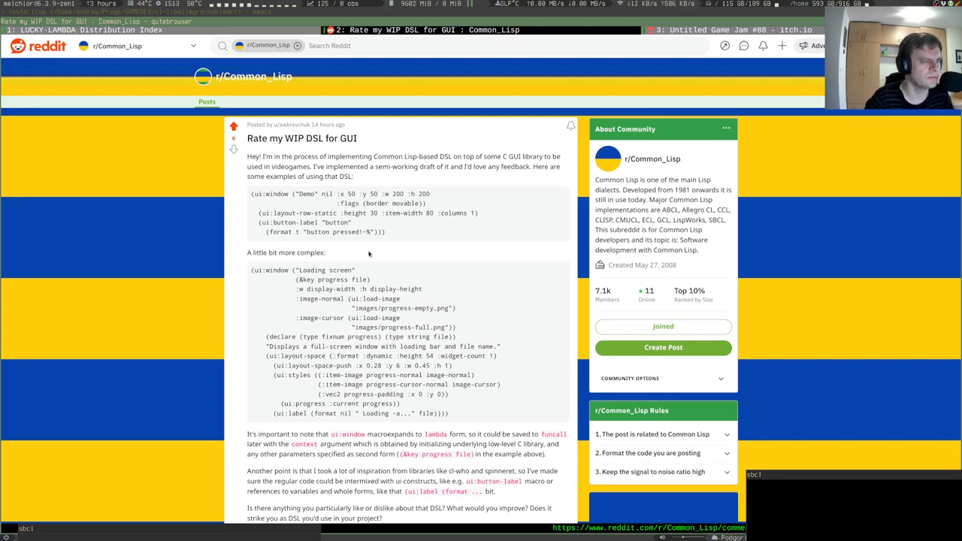
{"action": "mouse_move", "coordinate": [494, 311]}
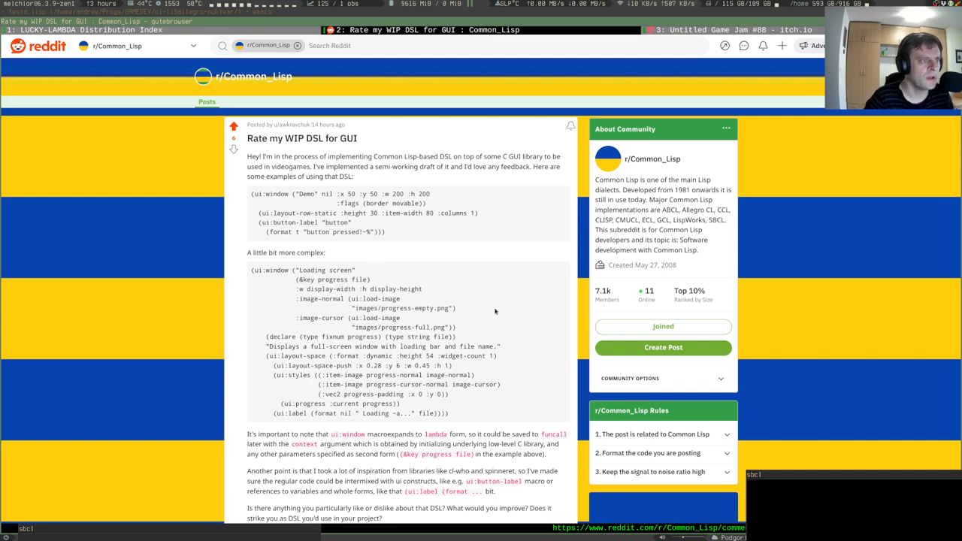
{"action": "mouse_move", "coordinate": [424, 288]}
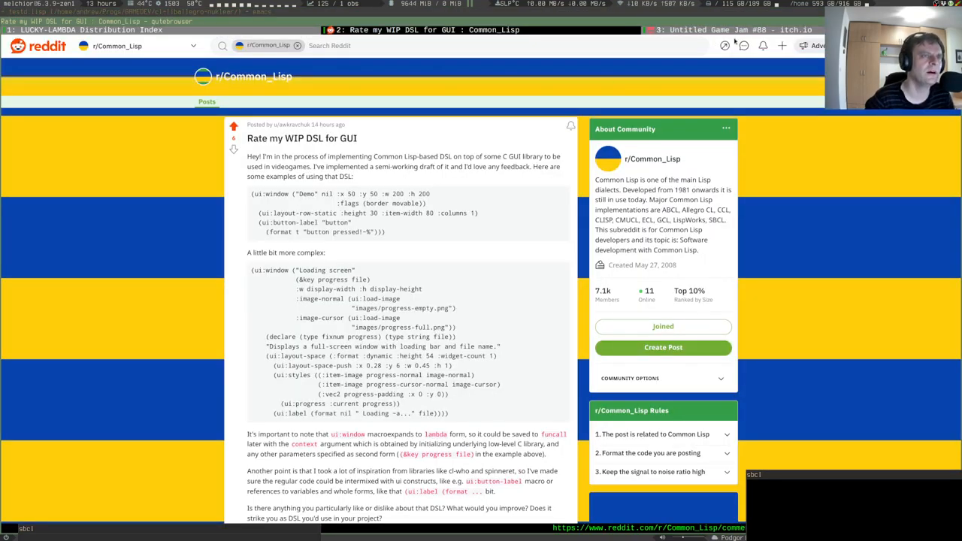
{"action": "left_click", "coordinate": [729, 30]}
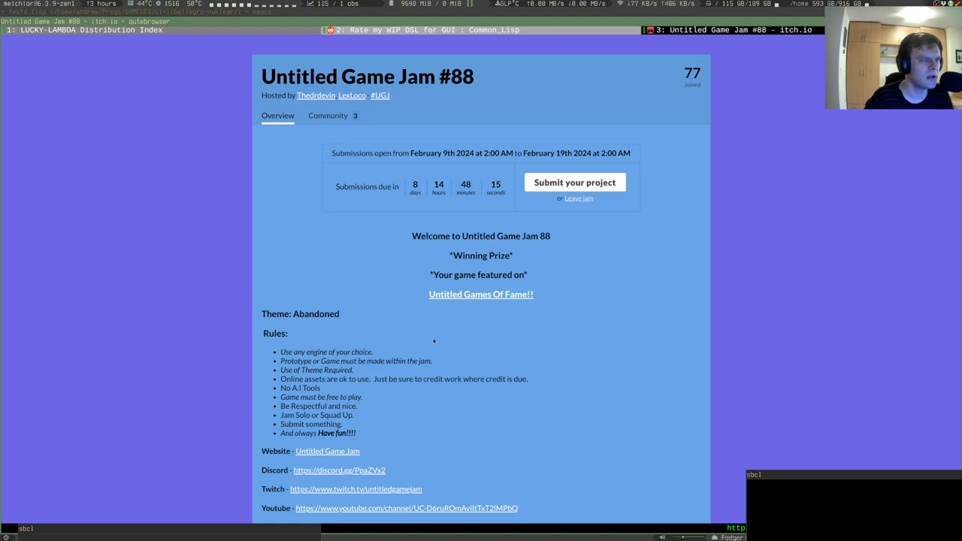
{"action": "mouse_move", "coordinate": [339, 263]}
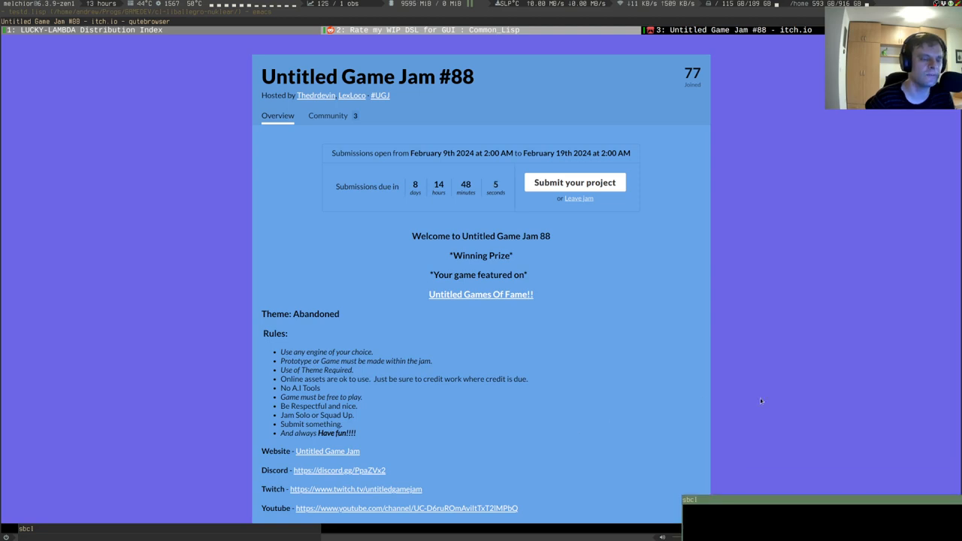
{"action": "mouse_move", "coordinate": [697, 371]}
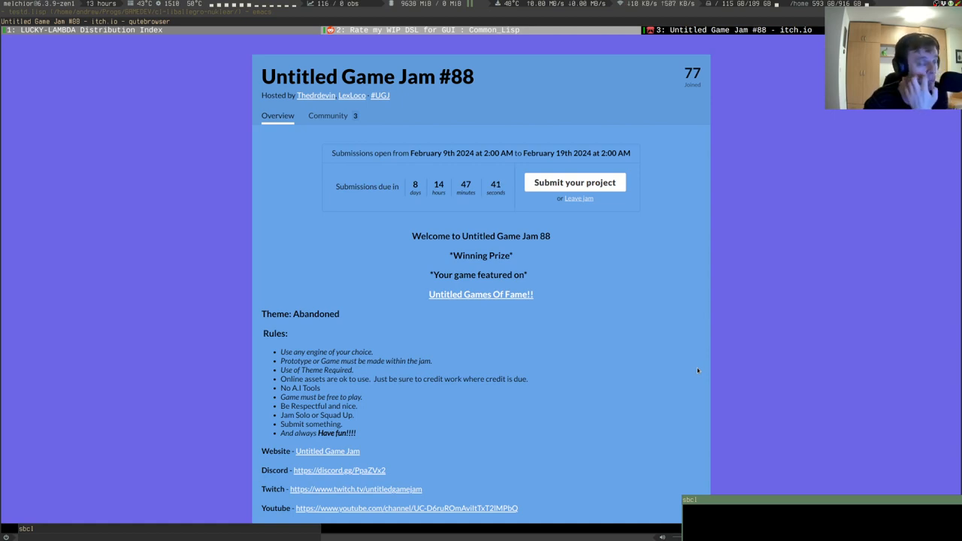
{"action": "mouse_move", "coordinate": [651, 264]}
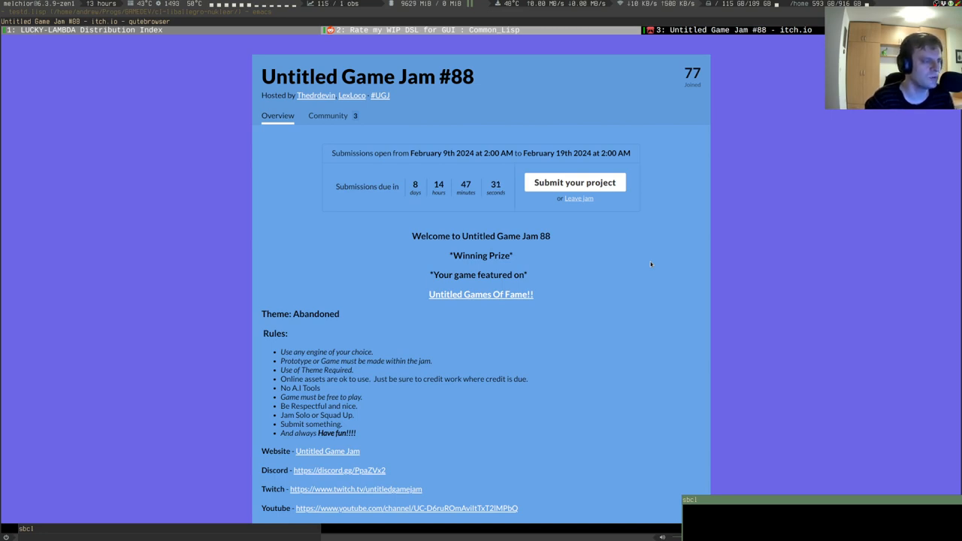
{"action": "mouse_move", "coordinate": [559, 353]}
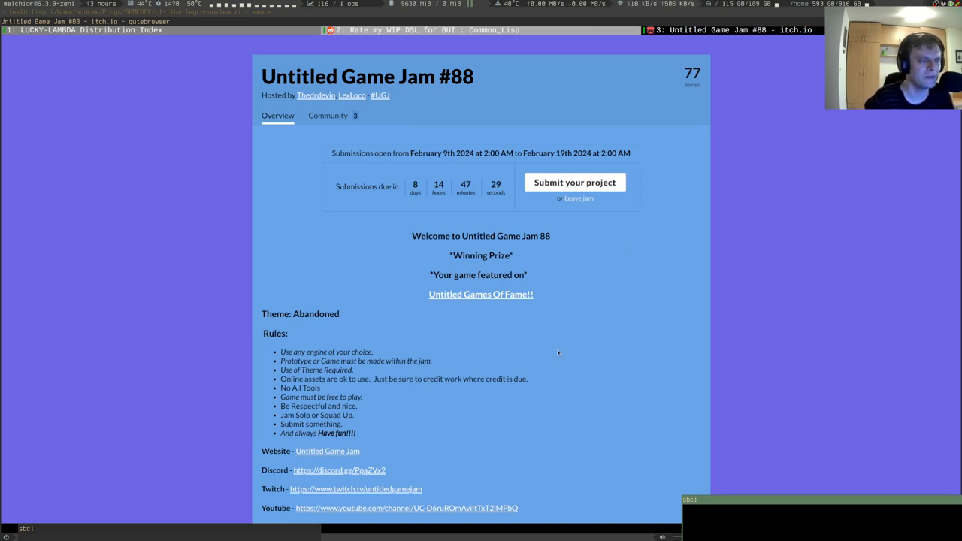
{"action": "mouse_move", "coordinate": [565, 350]}
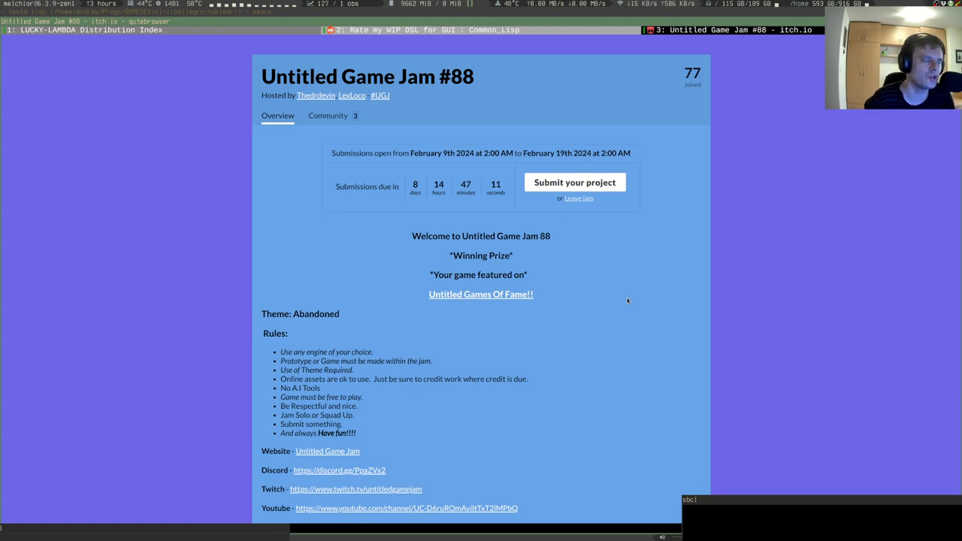
{"action": "mouse_move", "coordinate": [478, 320]}
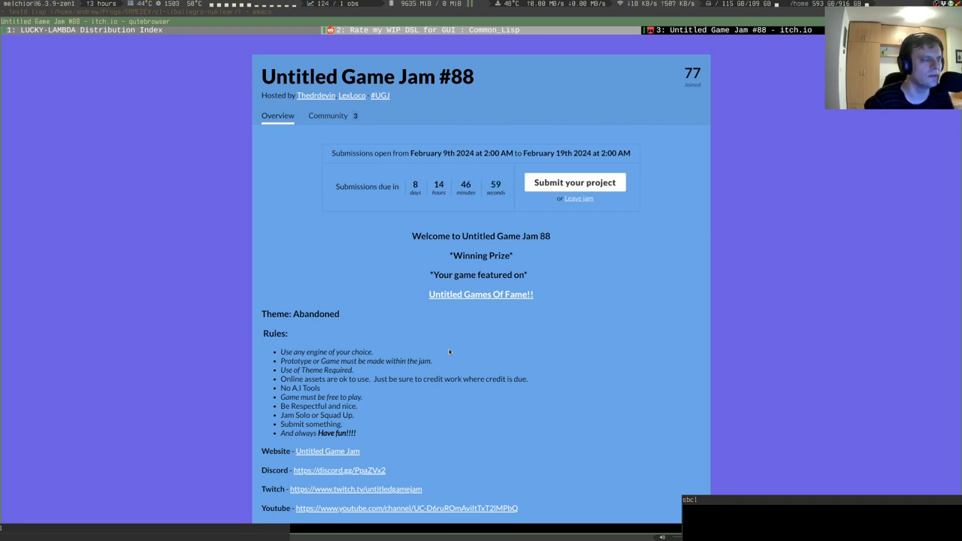
{"action": "mouse_move", "coordinate": [288, 236]}
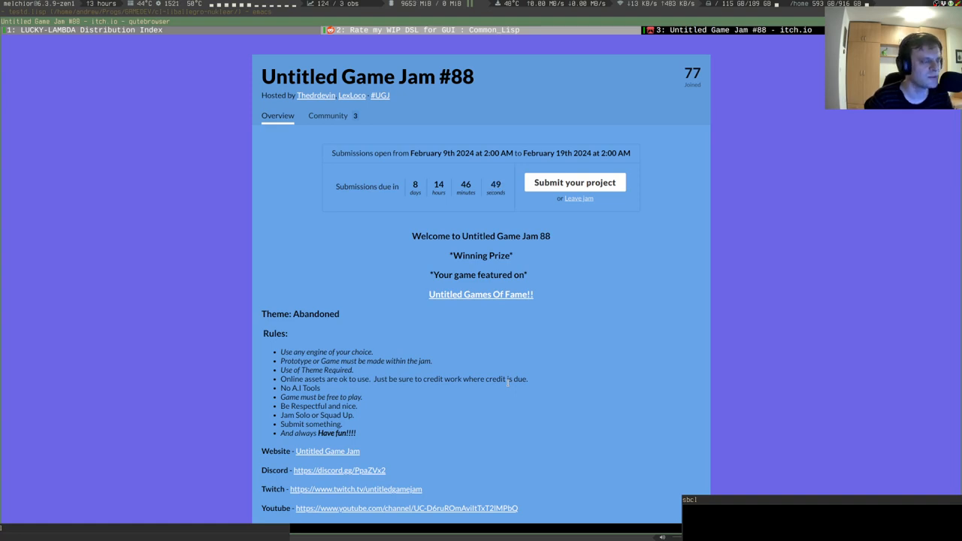
{"action": "mouse_move", "coordinate": [414, 125]}
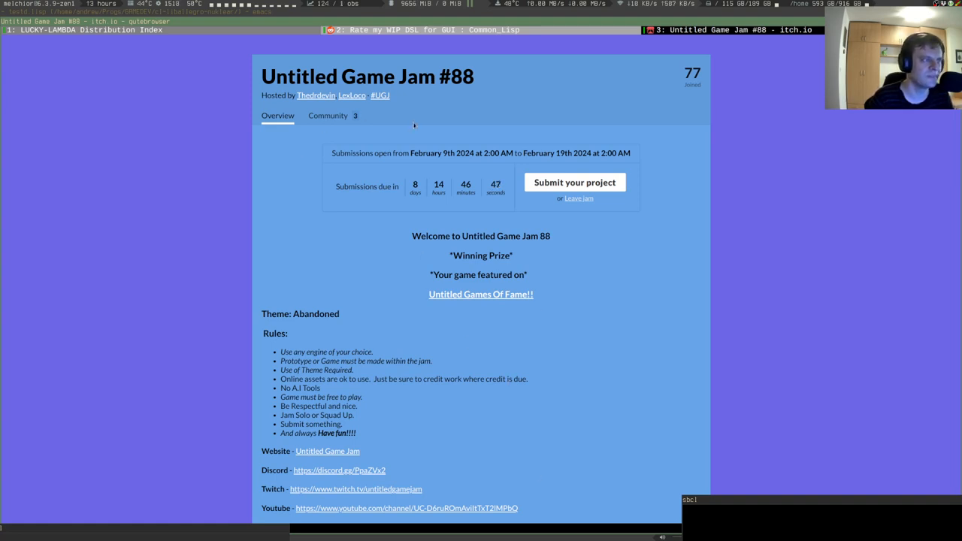
{"action": "mouse_move", "coordinate": [432, 374]}
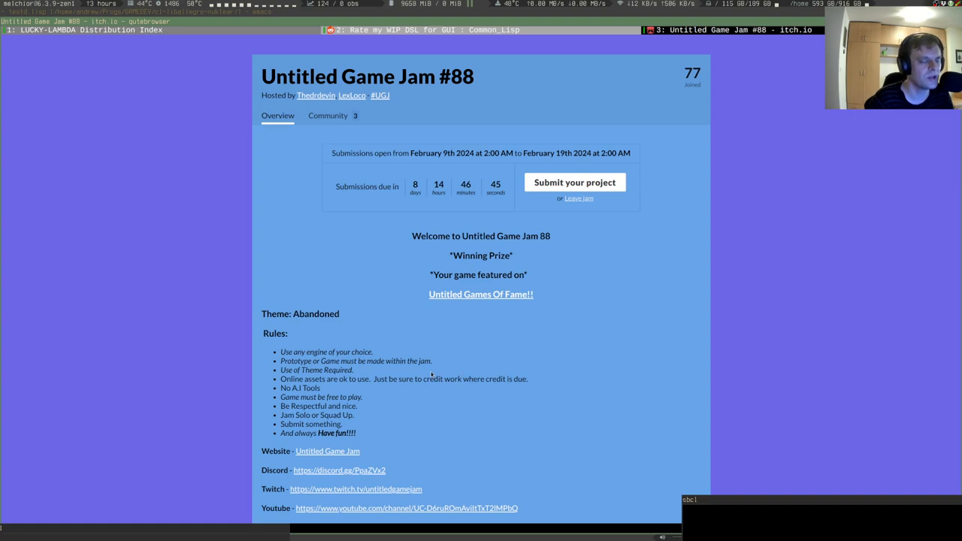